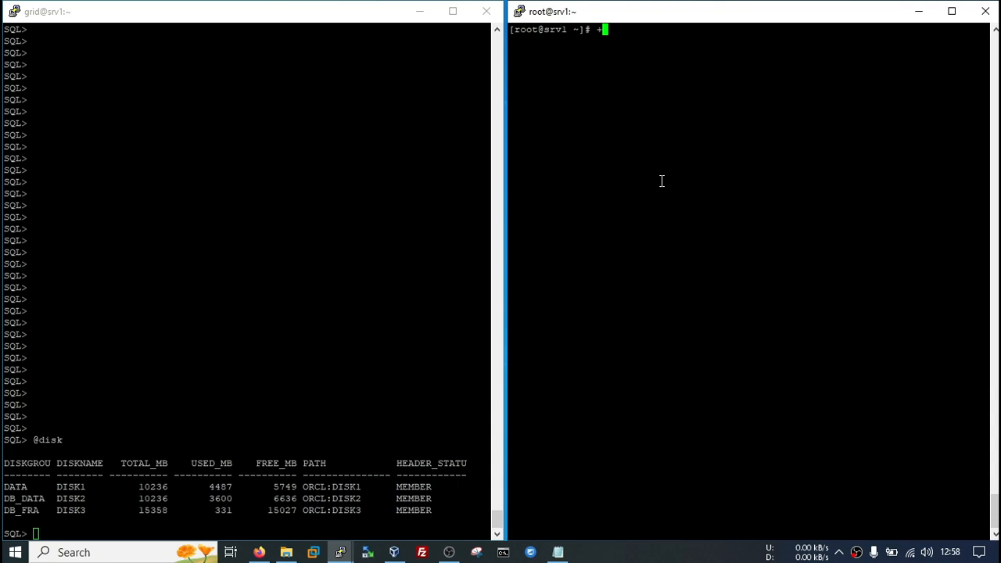
{"action": "mouse_move", "coordinate": [616, 178]}
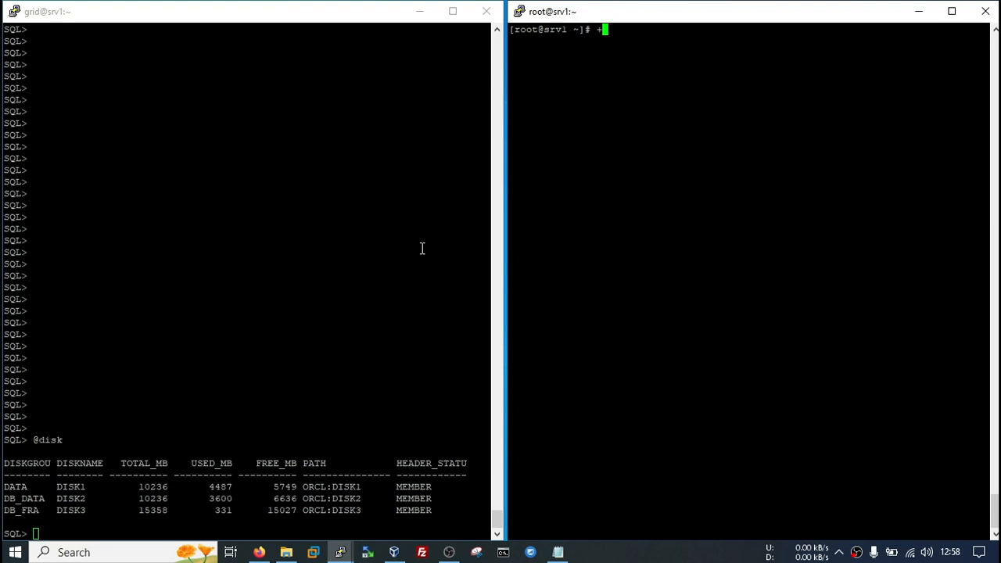
{"action": "mouse_move", "coordinate": [171, 359]}
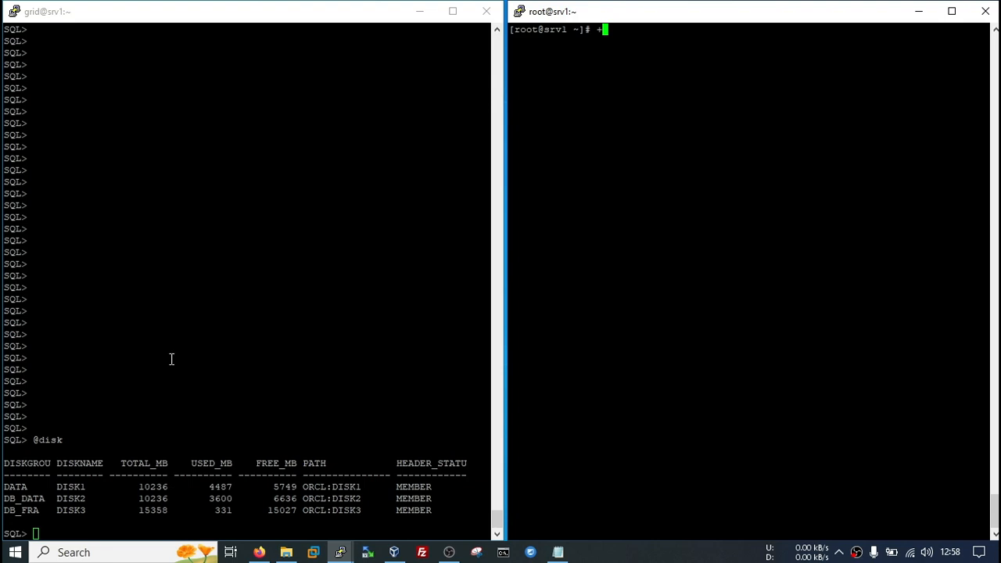
{"action": "mouse_move", "coordinate": [23, 486]}
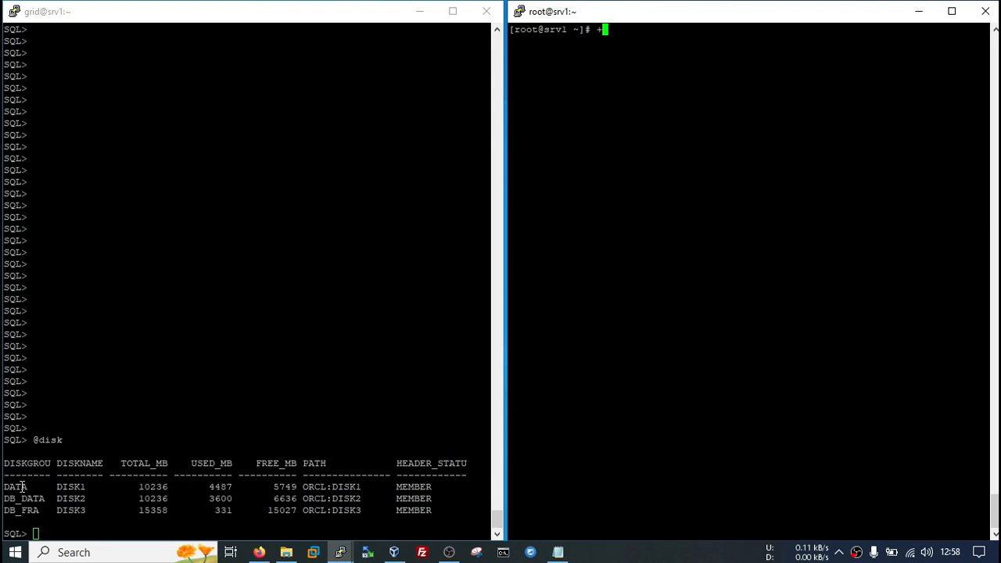
Step: Highlight the DATA group name, then list /dev/sd* and highlight the new /dev/sde1 partition
{"action": "double_click", "coordinate": [14, 488]}
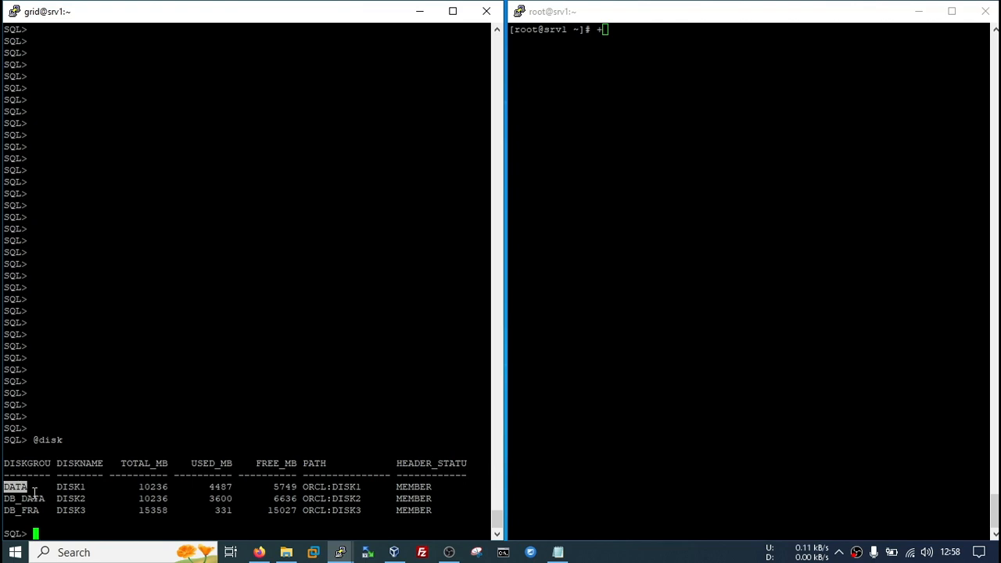
{"action": "mouse_move", "coordinate": [143, 486]}
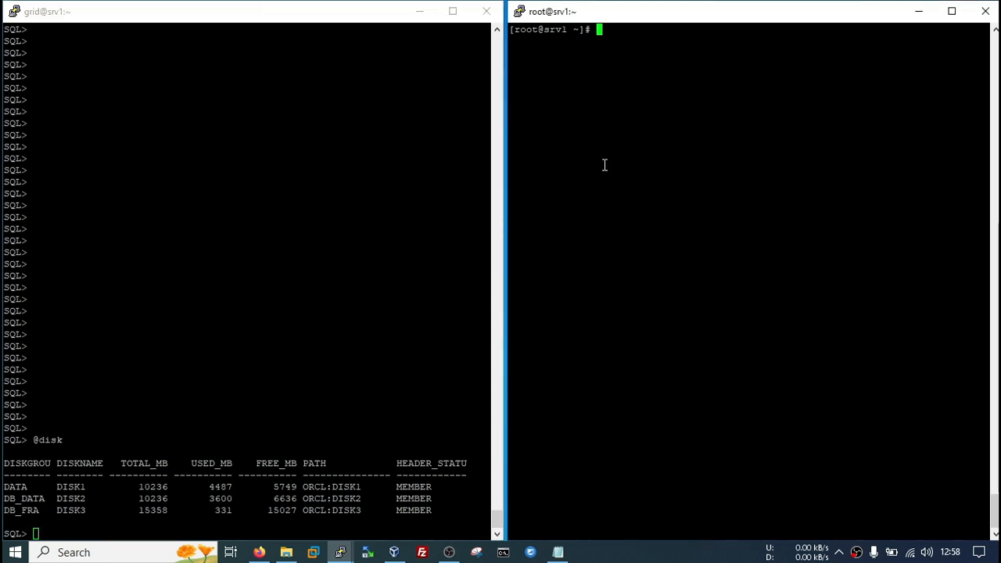
{"action": "mouse_move", "coordinate": [724, 221]}
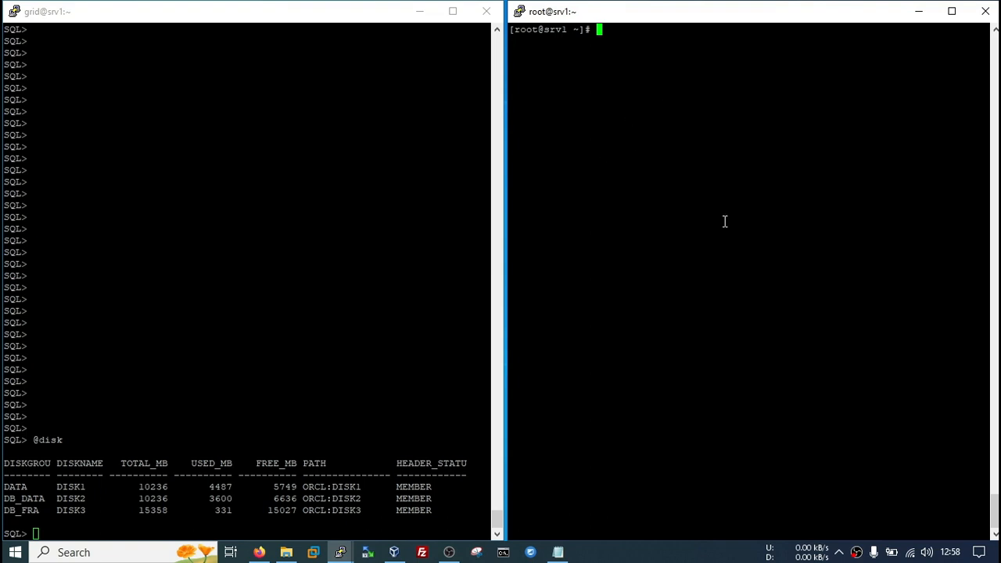
{"action": "mouse_move", "coordinate": [626, 94]}
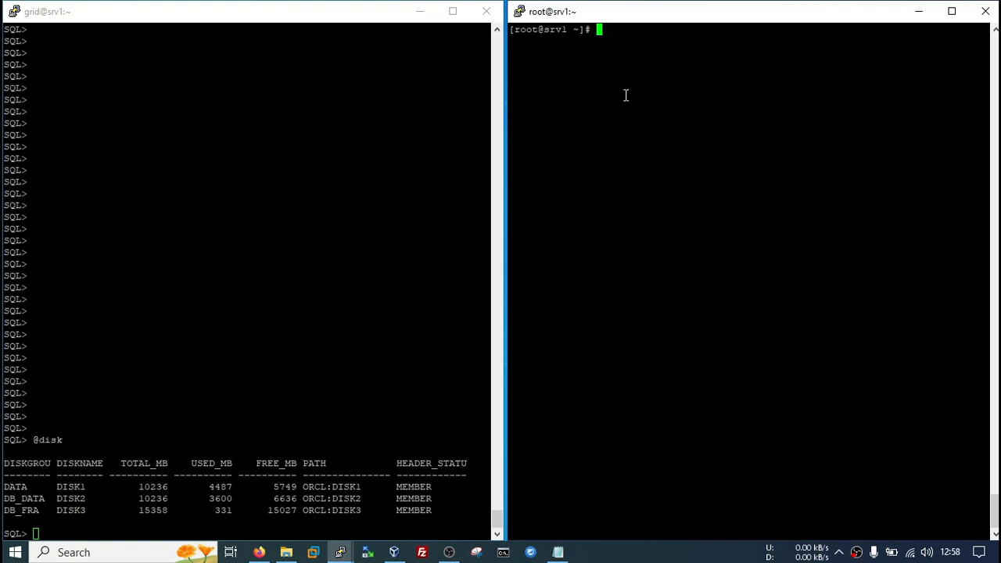
{"action": "type", "text": "ls -ltr /"}
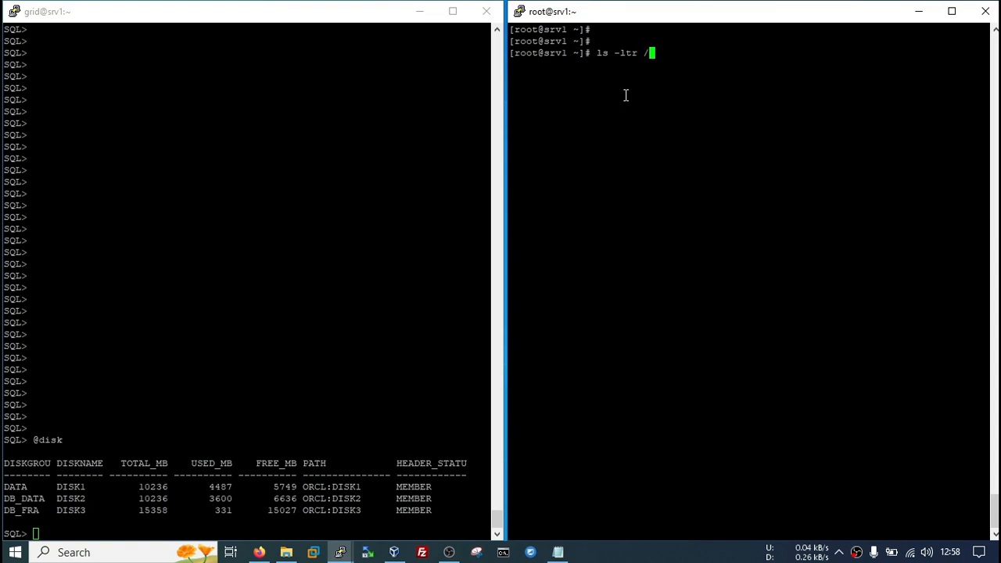
{"action": "type", "text": "dev/sd*"}
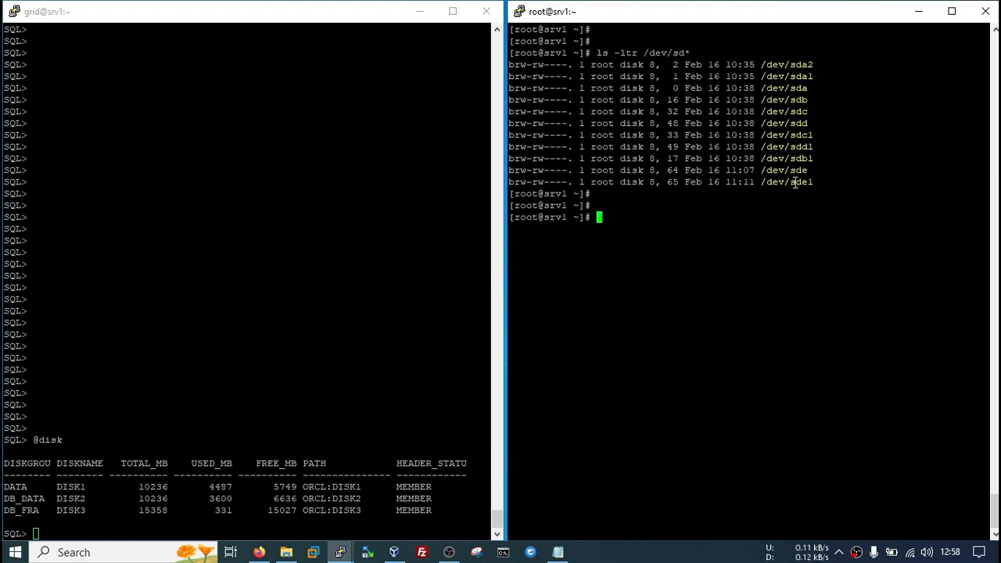
{"action": "double_click", "coordinate": [788, 182]}
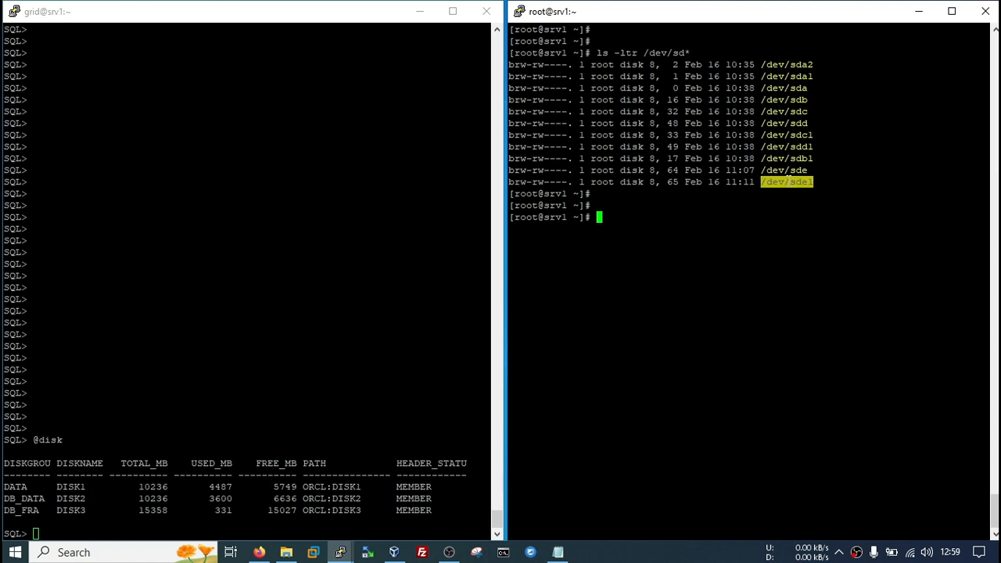
{"action": "mouse_move", "coordinate": [753, 207]}
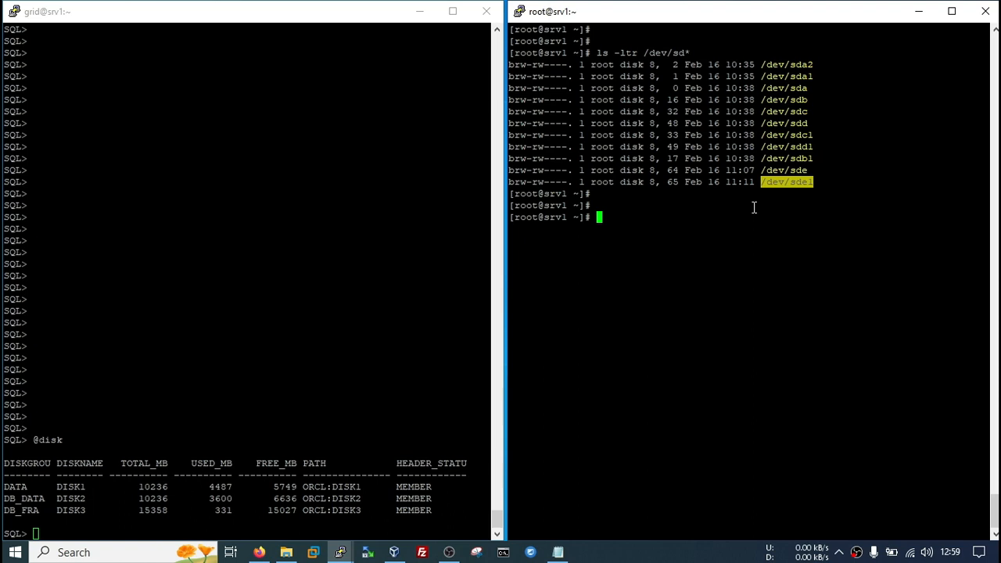
{"action": "mouse_move", "coordinate": [762, 294]}
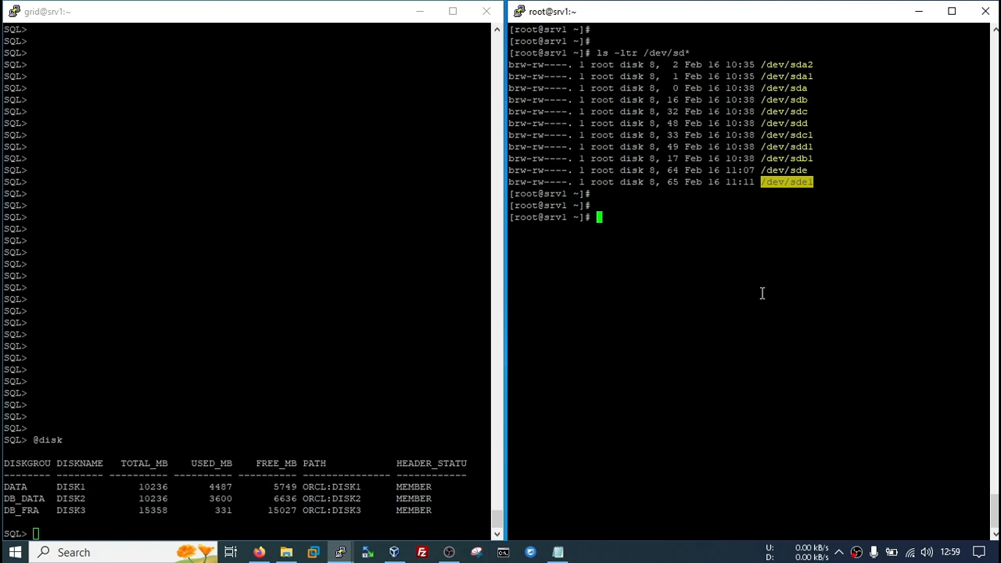
{"action": "mouse_move", "coordinate": [635, 348]}
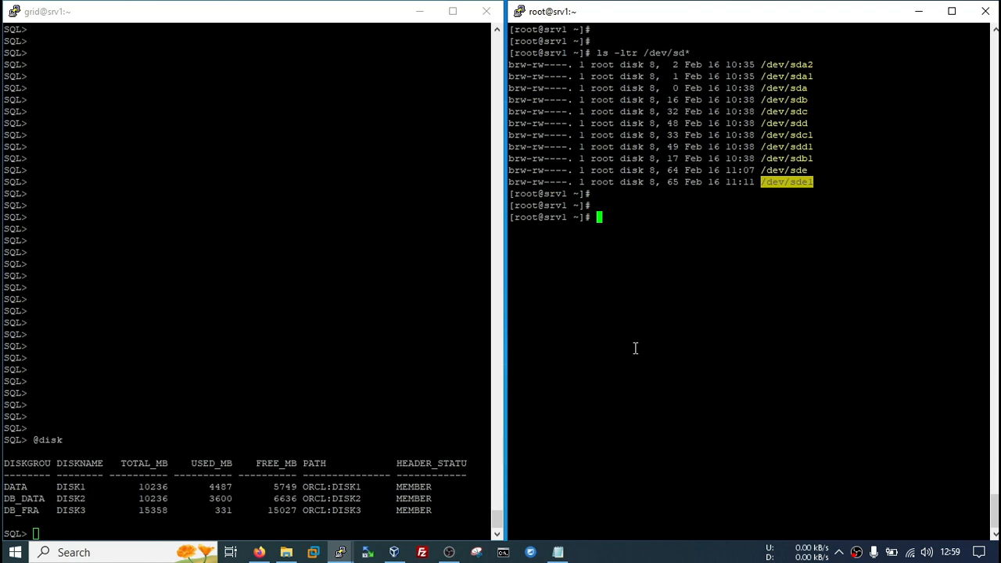
{"action": "mouse_move", "coordinate": [74, 459]}
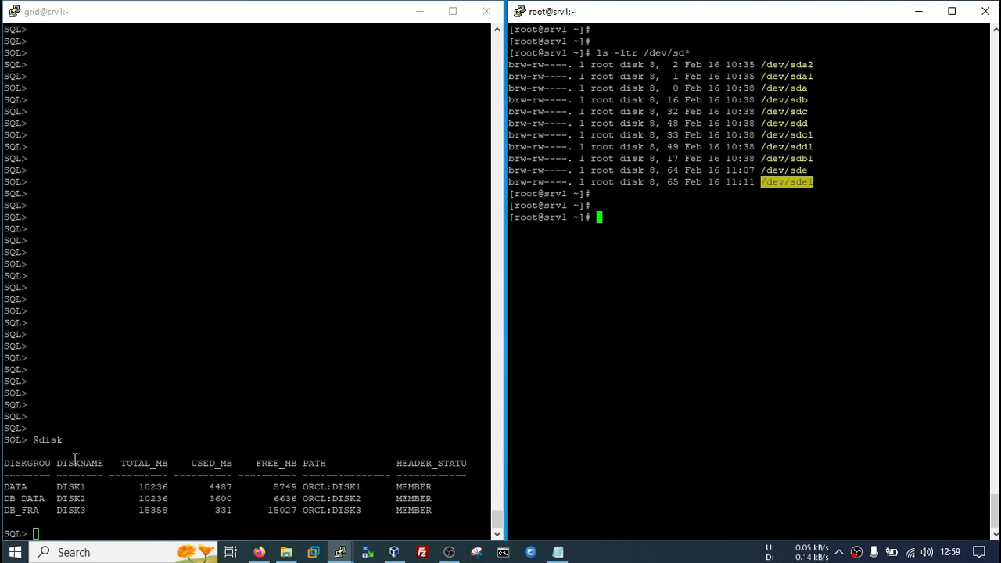
{"action": "mouse_move", "coordinate": [741, 296]}
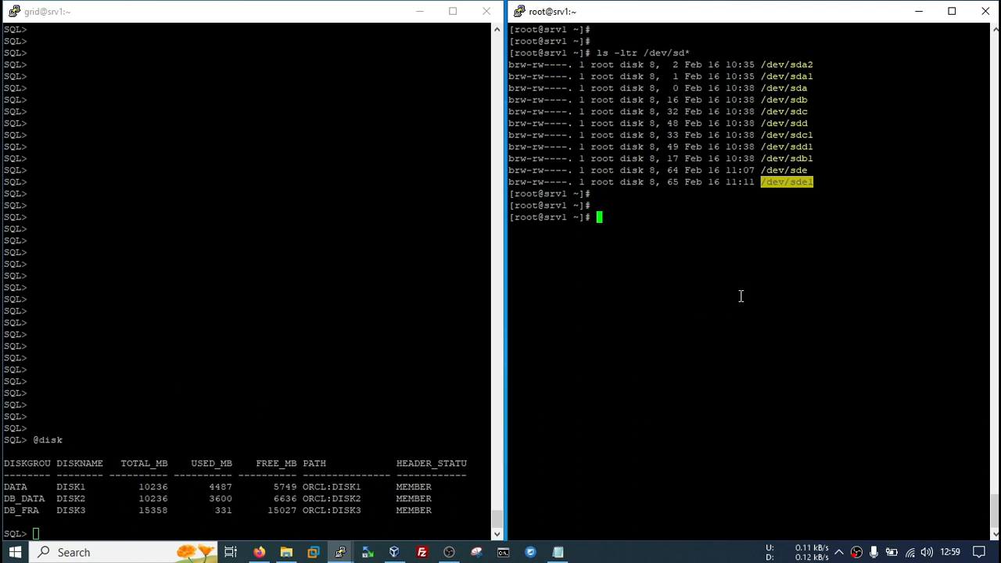
Step: List the existing ASM disks DISK1–DISK3 with oracleasm listdisks
{"action": "type", "text": "orac"}
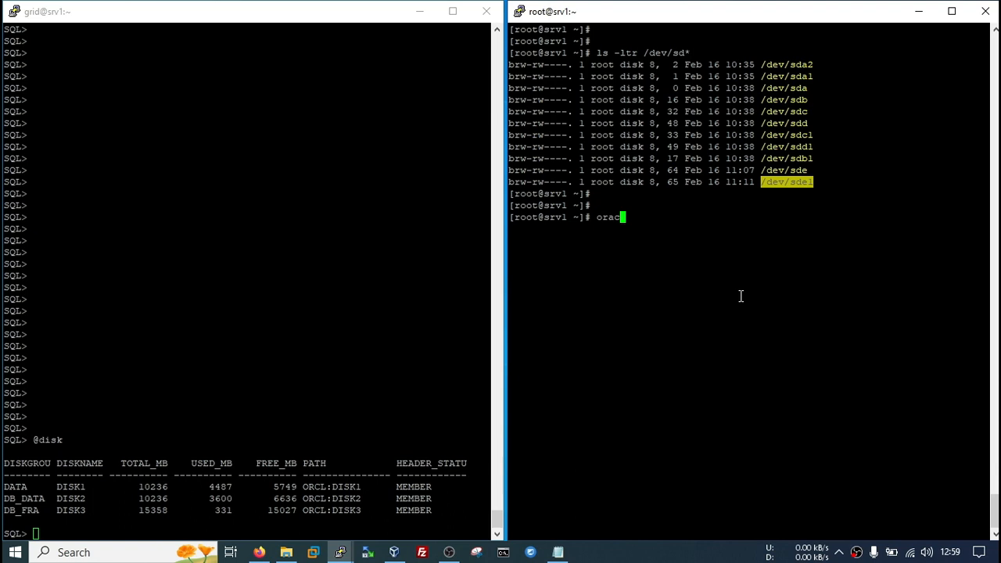
{"action": "type", "text": "leasm"}
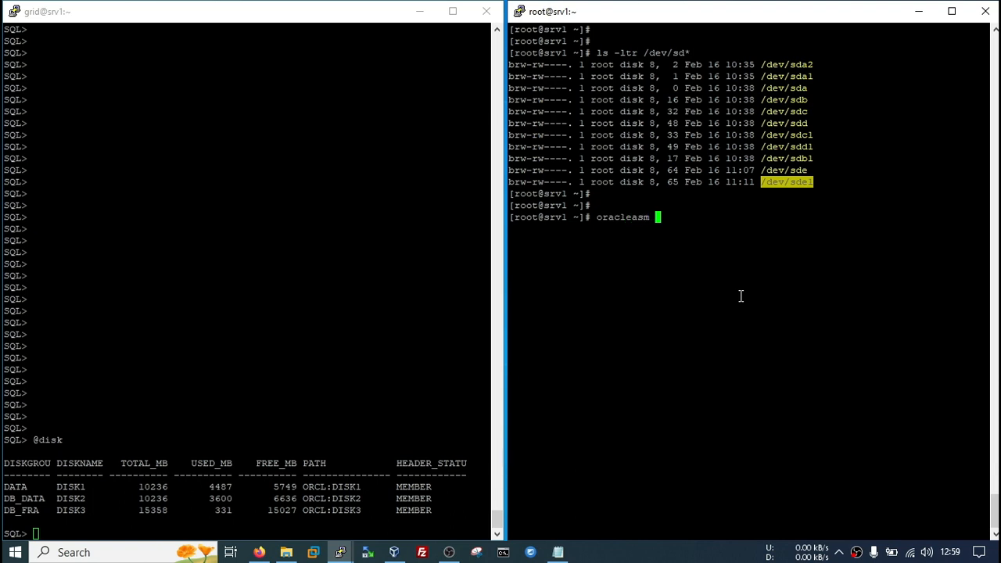
{"action": "type", "text": "listdisks"}
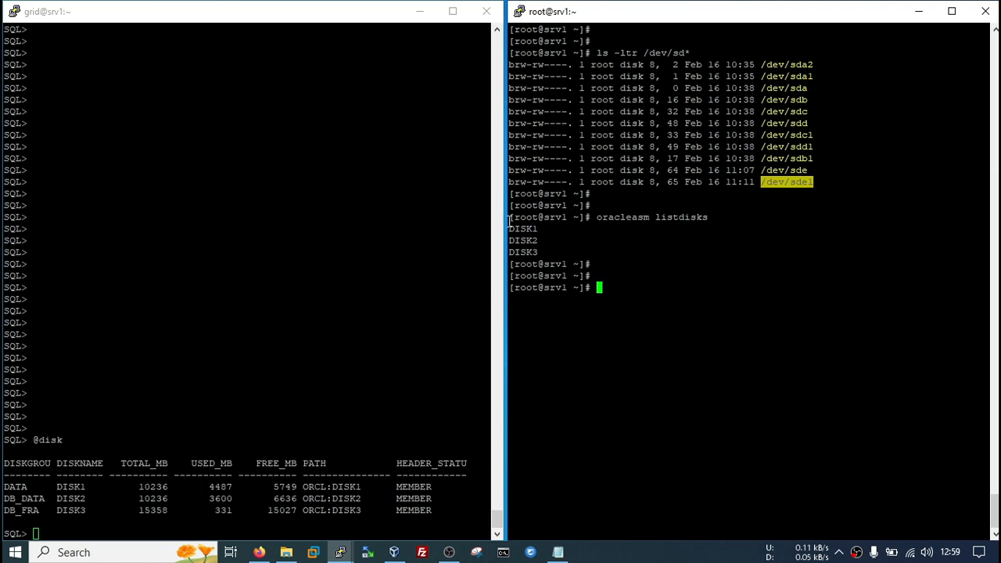
{"action": "mouse_move", "coordinate": [534, 252]}
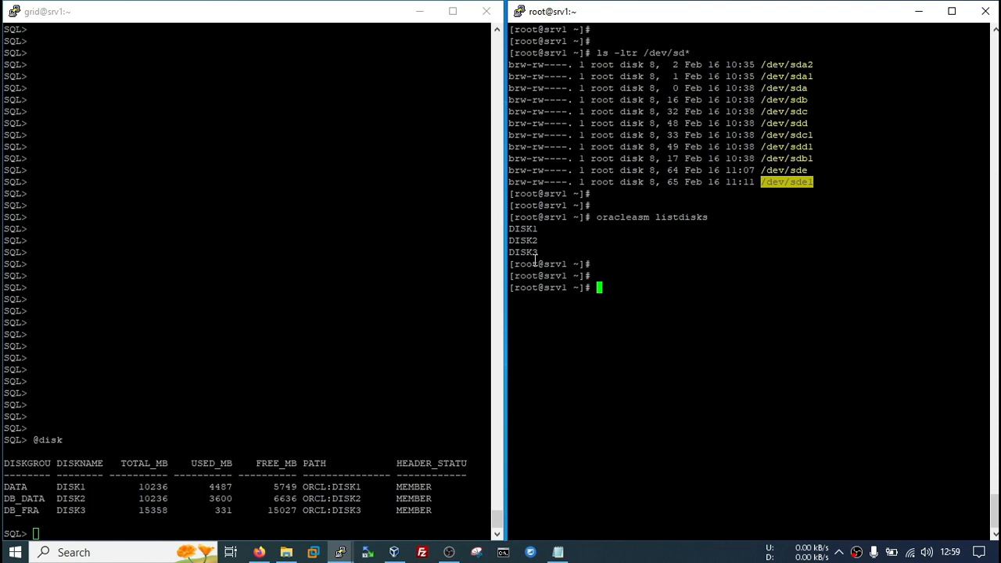
{"action": "mouse_move", "coordinate": [546, 263]}
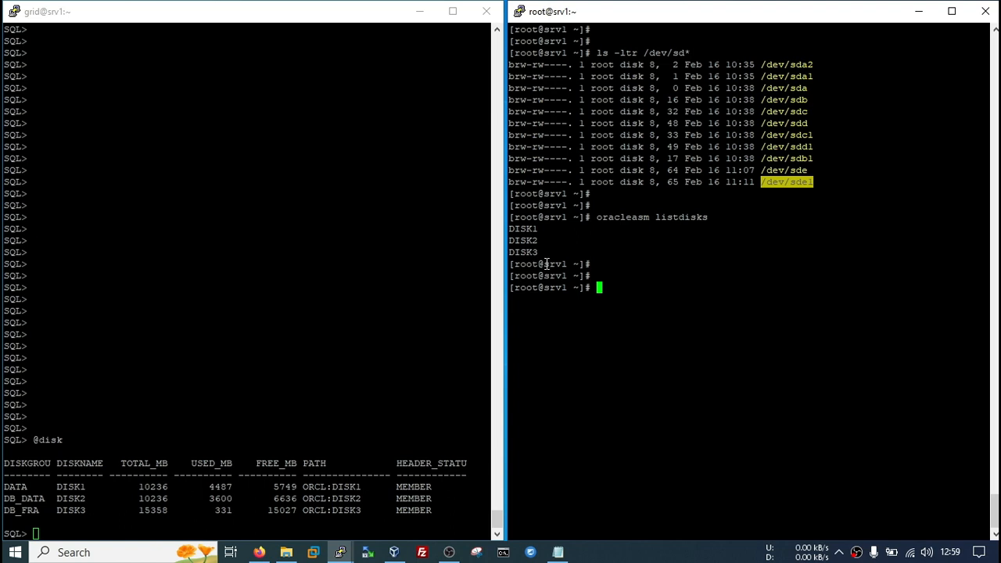
{"action": "mouse_move", "coordinate": [588, 322]}
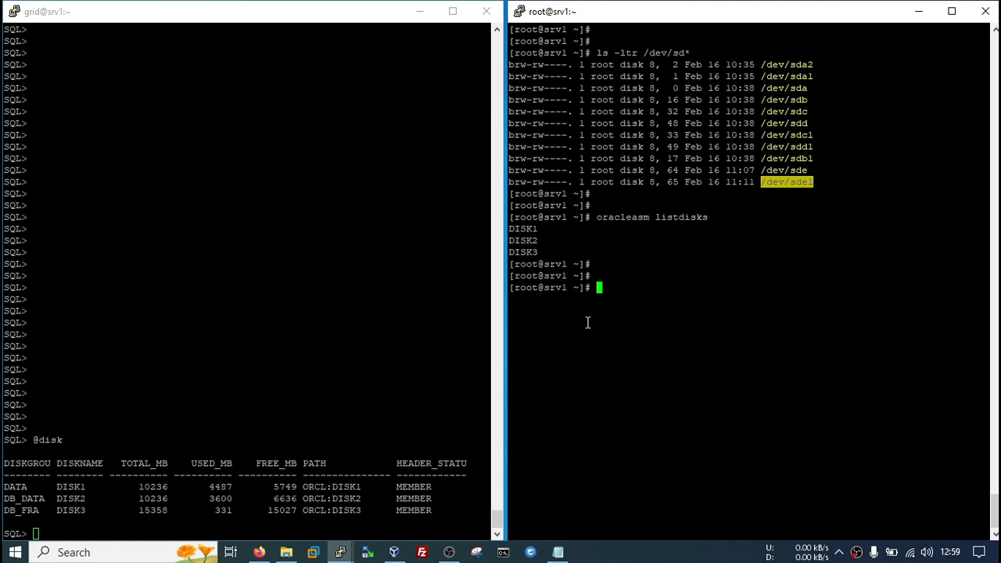
Step: Create ASM disk DISK4 on /dev/sde1 with oracleasm createdisk
{"action": "type", "text": "oracleasm cr"}
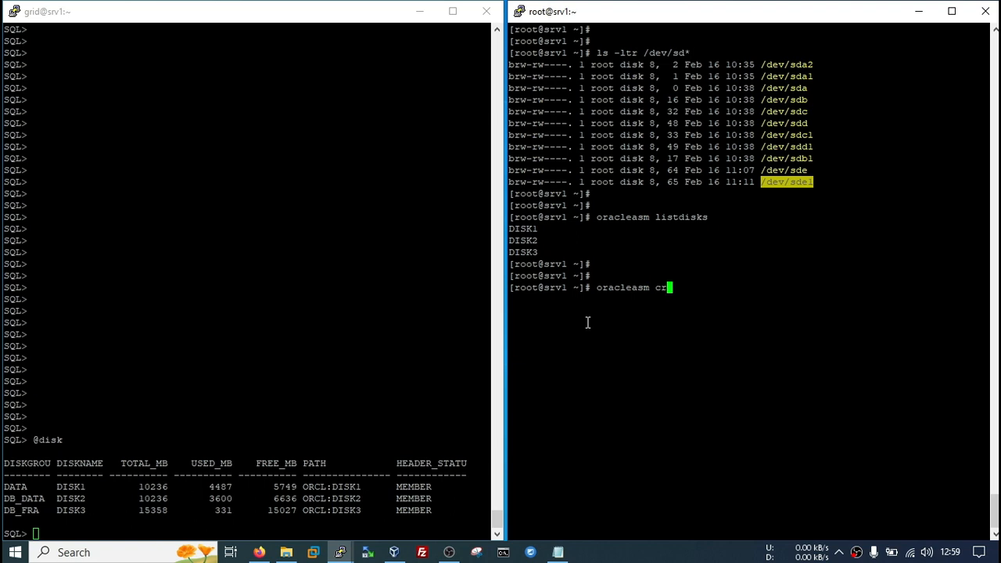
{"action": "type", "text": "eatedisk"}
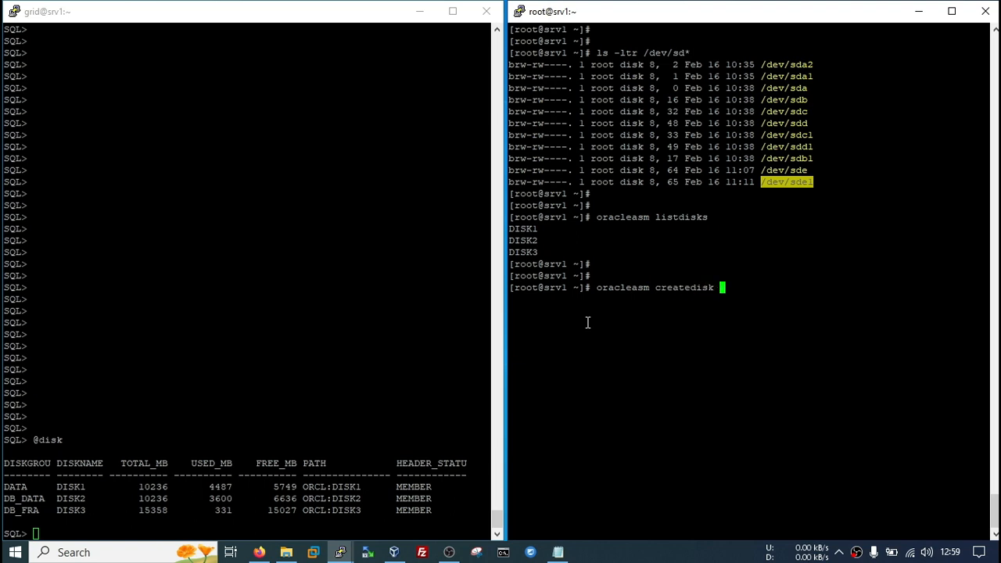
{"action": "type", "text": "DISK"}
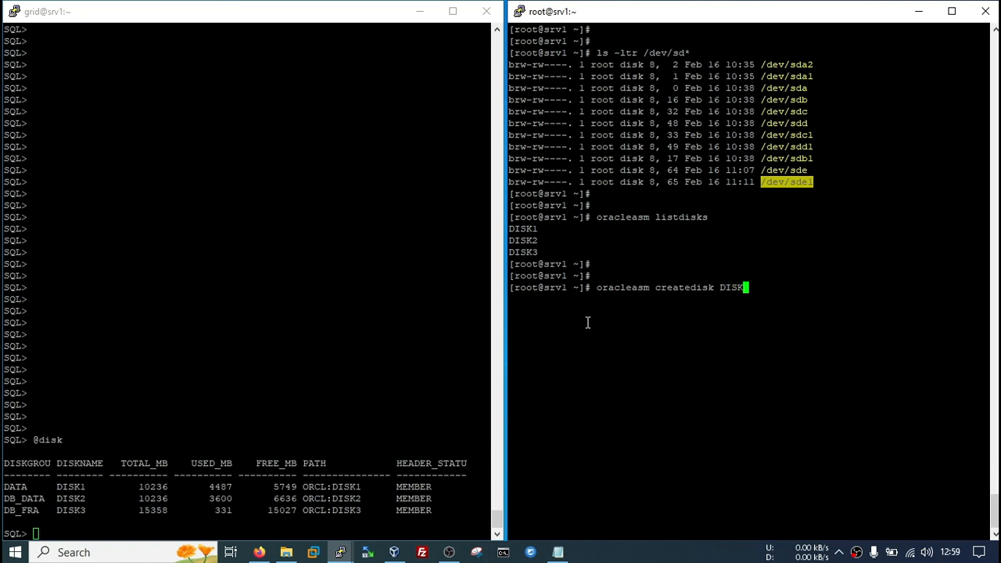
{"action": "type", "text": "4"}
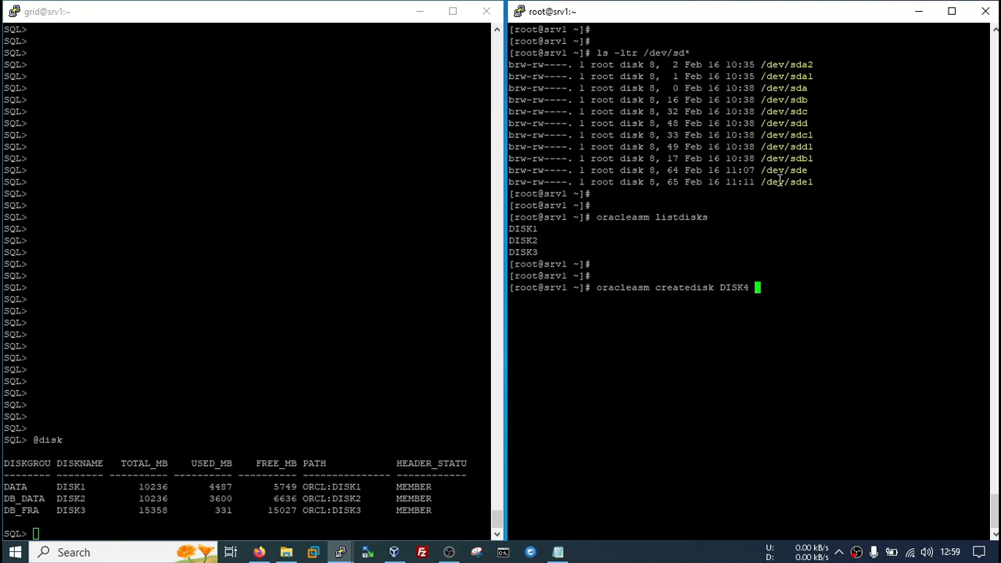
{"action": "type", "text": "/dev/sde1"}
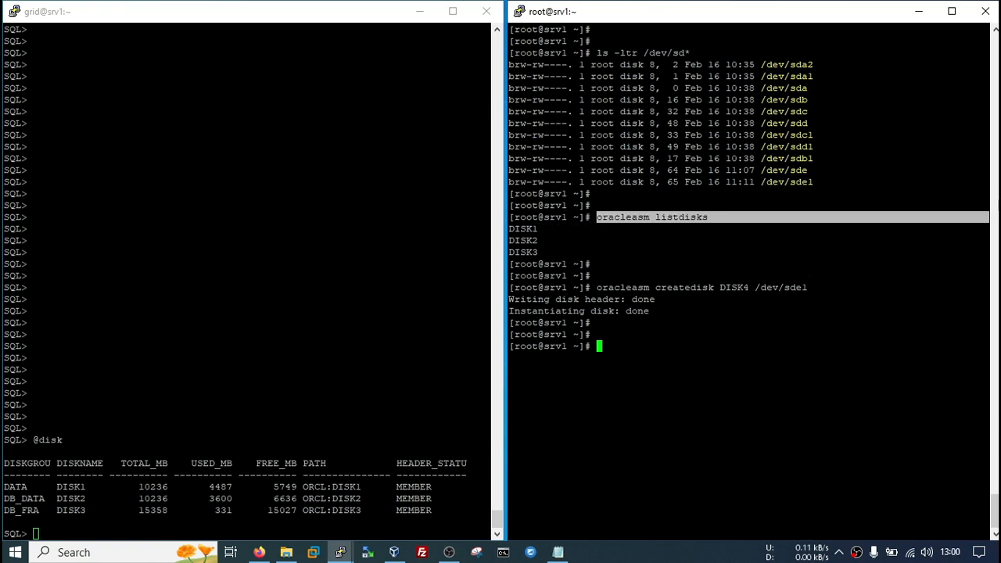
{"action": "type", "text": "oracleasm listdisks"}
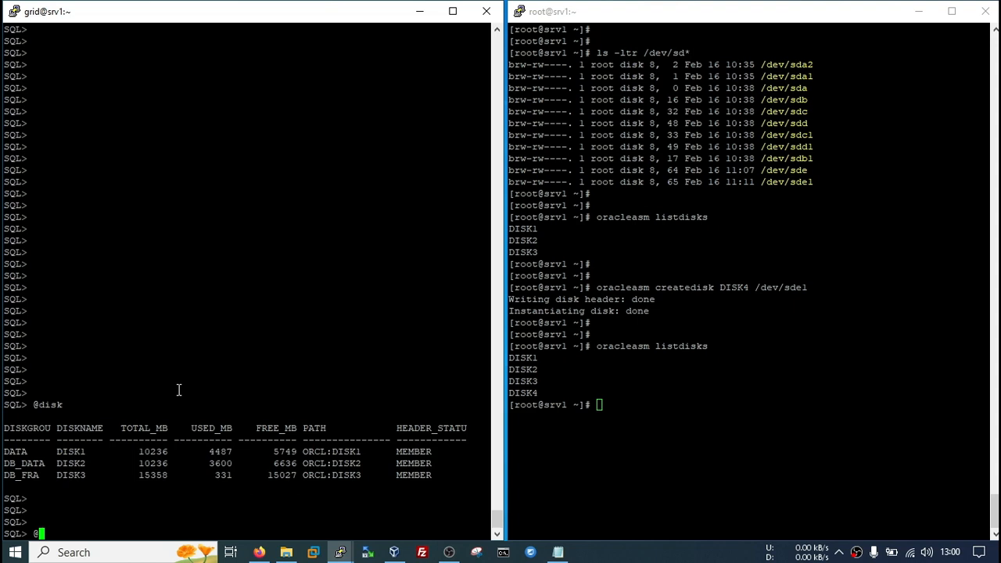
{"action": "type", "text": "disk"}
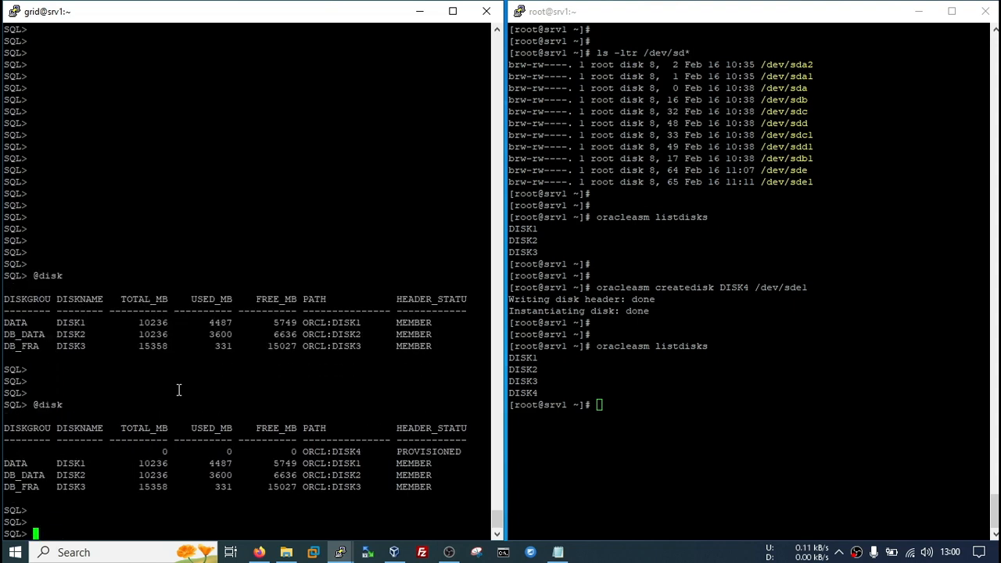
{"action": "double_click", "coordinate": [427, 451]}
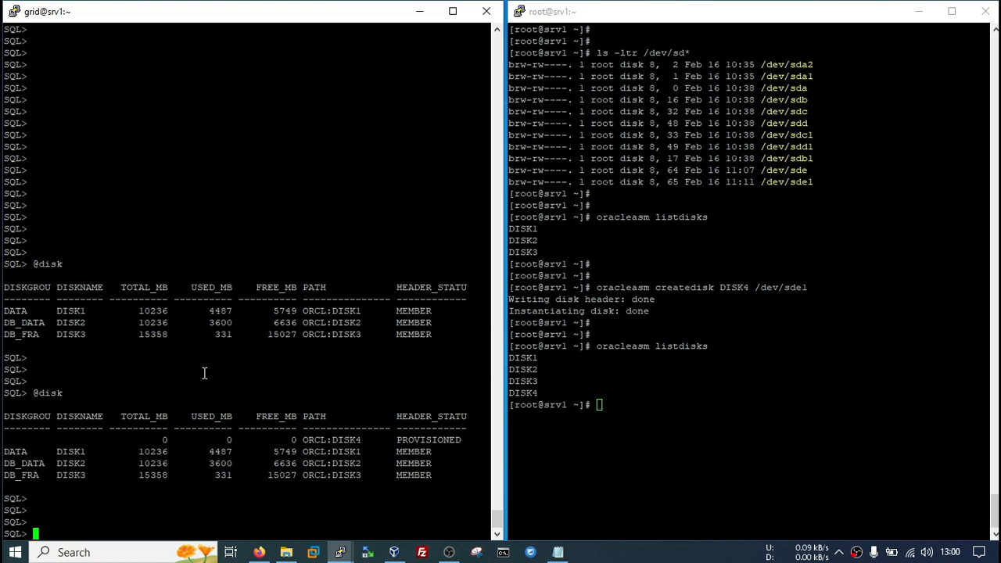
Step: Run alter diskgroup DATA add disk 'ORCL:DISK4' name DISK4 rebalance power 50
{"action": "type", "text": "aler"}
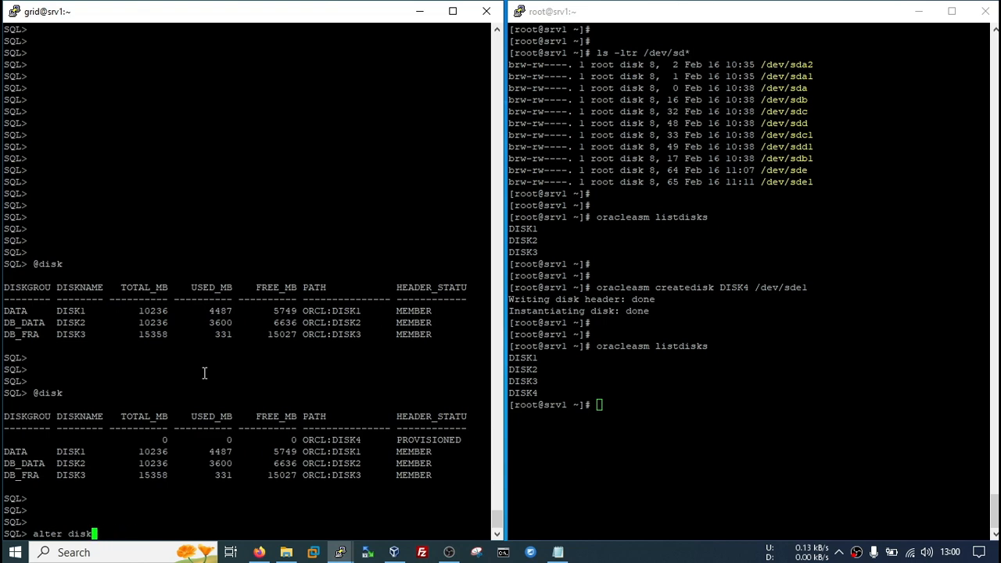
{"action": "type", "text": "group DATA"}
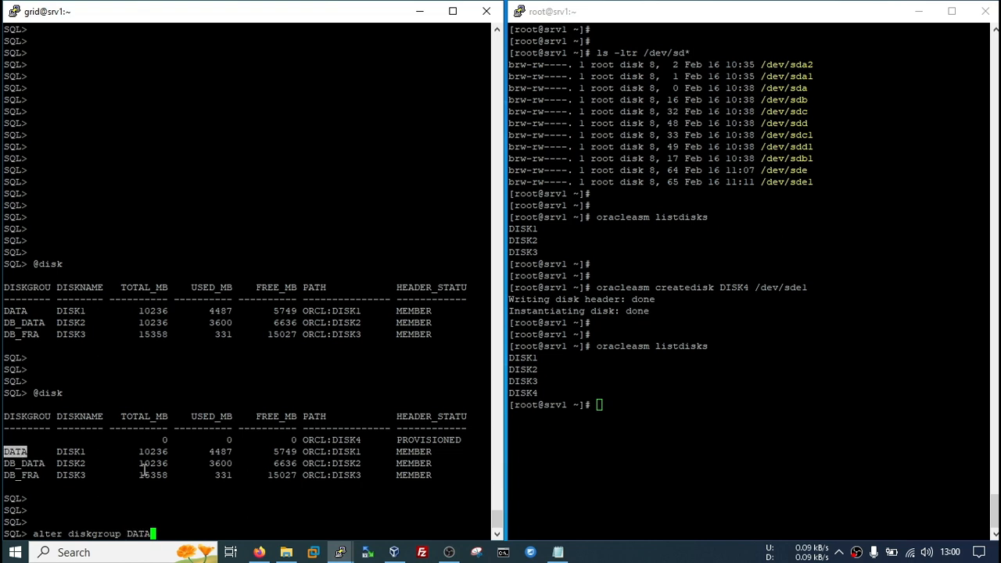
{"action": "type", "text": "add"}
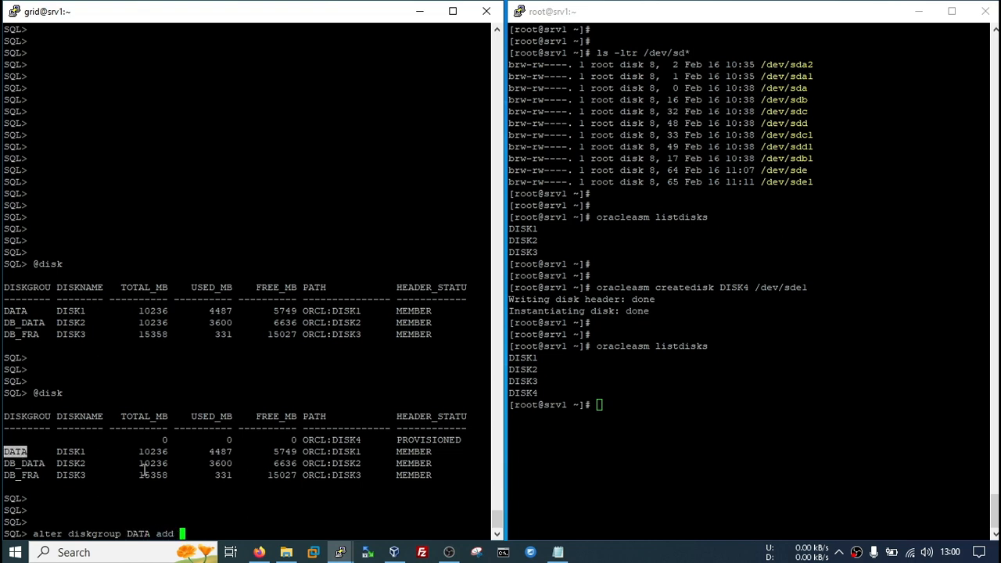
{"action": "type", "text": "disk '"}
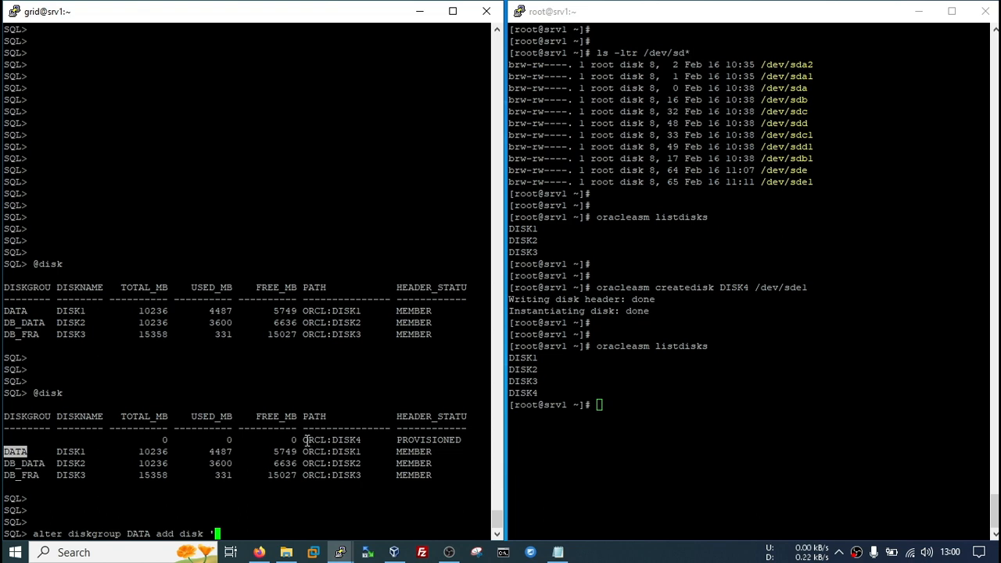
{"action": "double_click", "coordinate": [330, 440]}
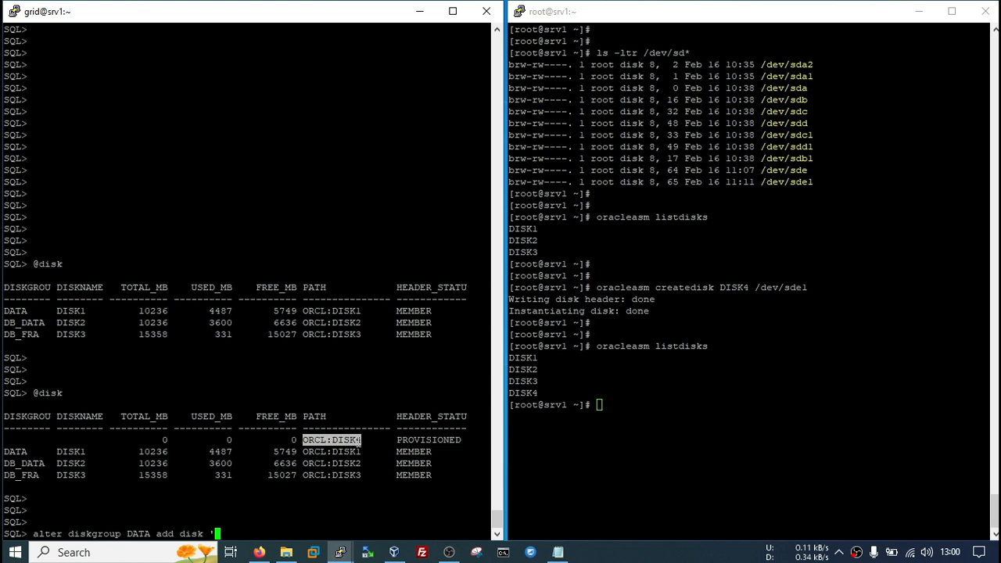
{"action": "type", "text": "ORCL:DISK4'"}
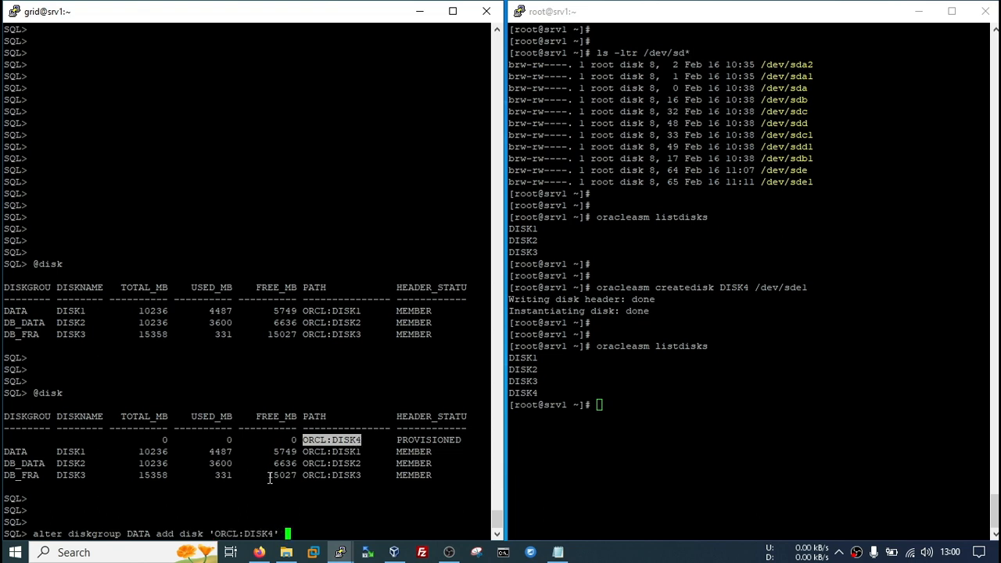
{"action": "type", "text": "name"}
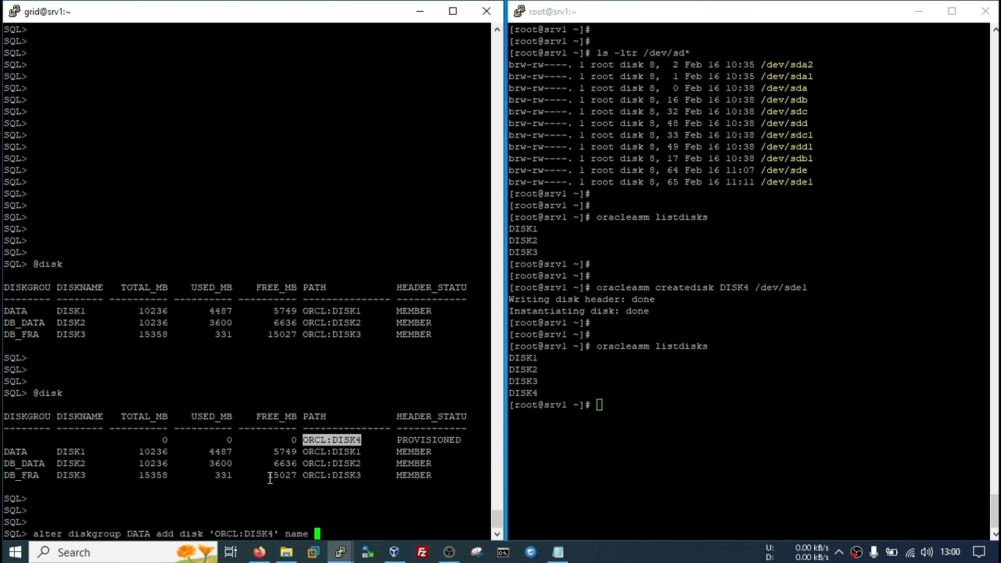
{"action": "type", "text": "DISK"}
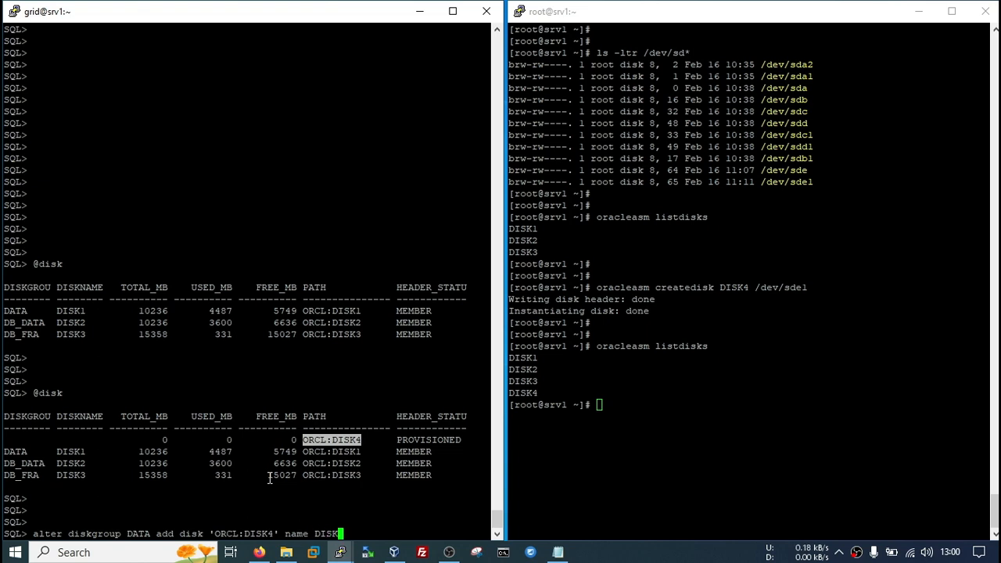
{"action": "type", "text": "4"}
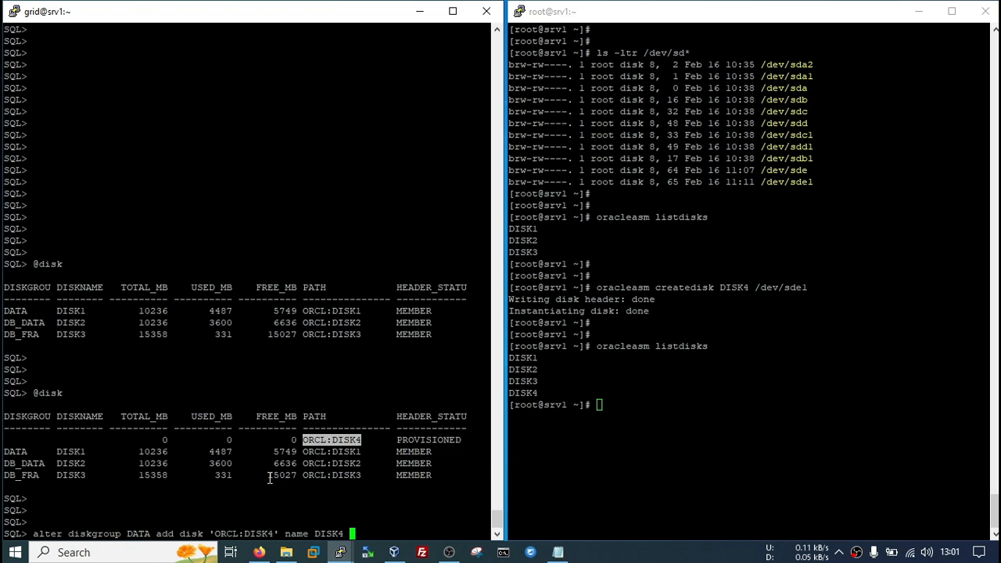
{"action": "type", "text": "rebalance"}
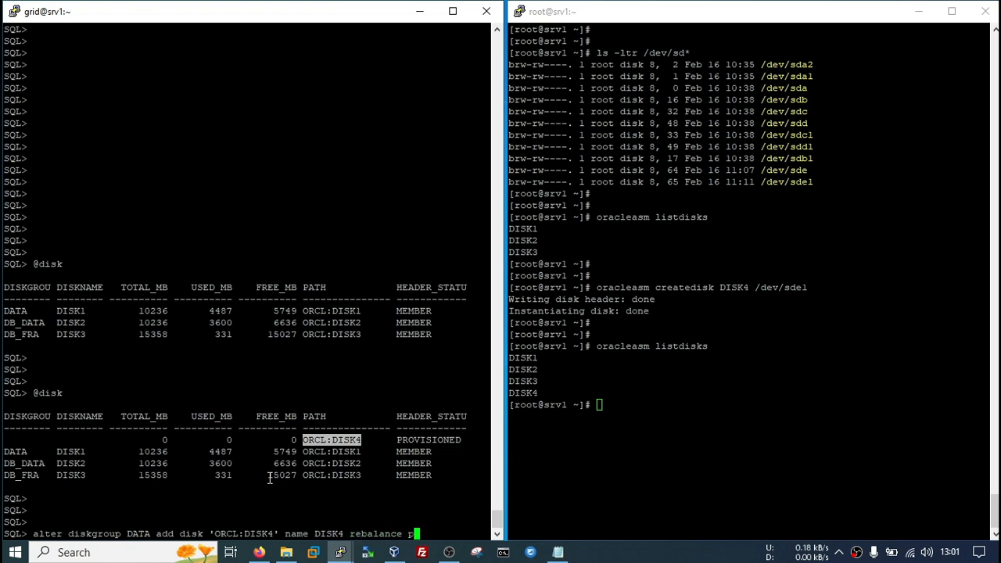
{"action": "type", "text": "power 50;"}
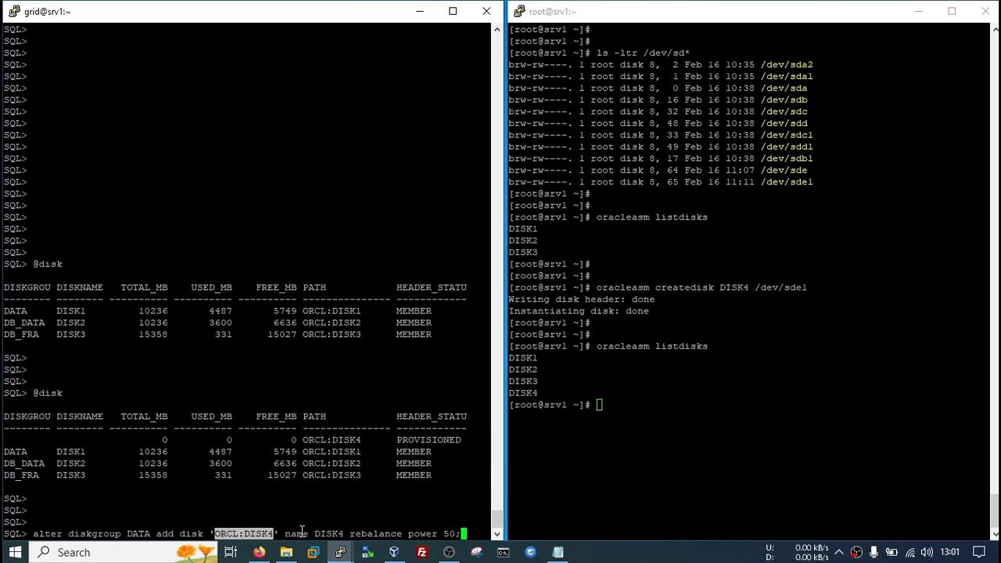
{"action": "mouse_move", "coordinate": [419, 516]}
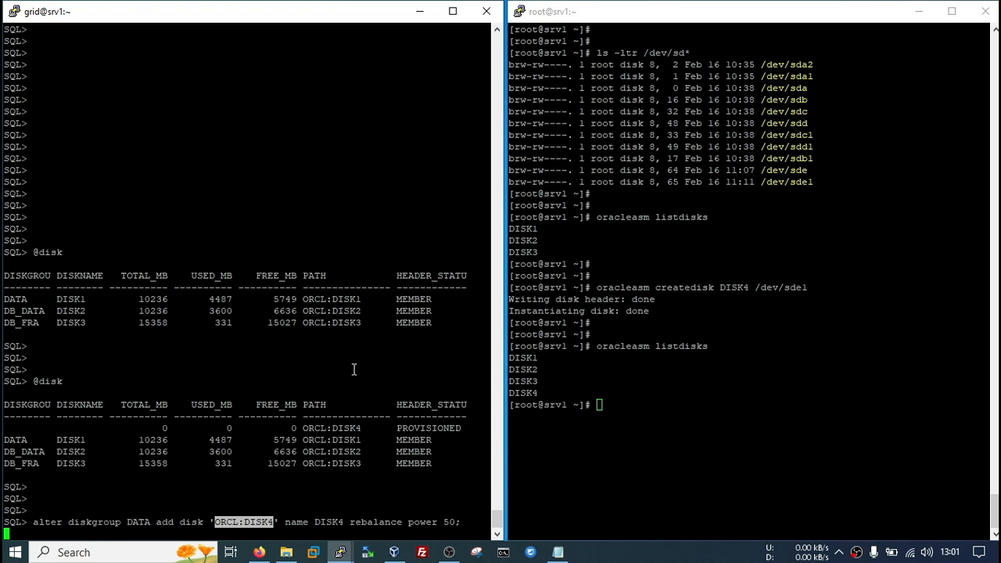
{"action": "key", "text": "Return"}
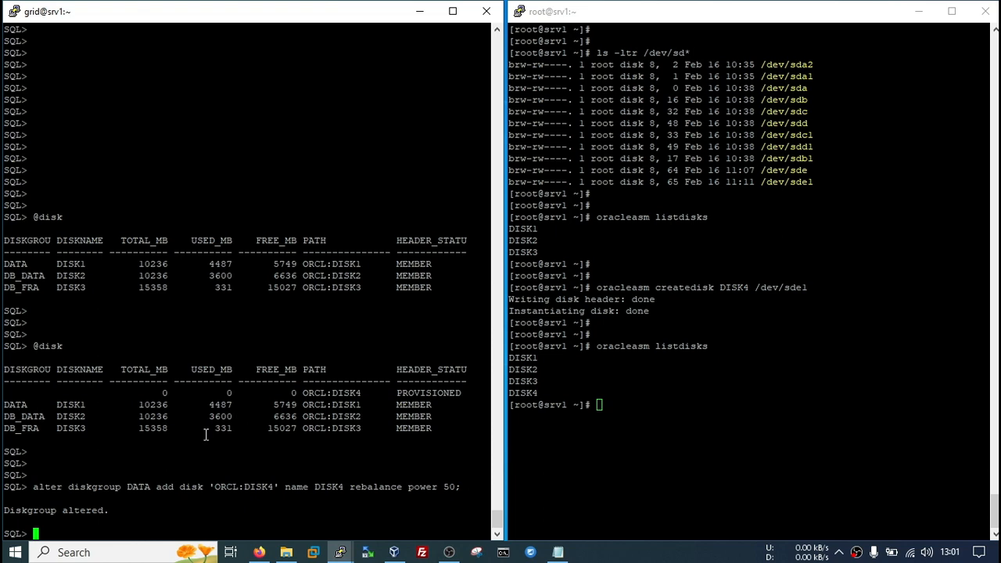
{"action": "mouse_move", "coordinate": [197, 452]}
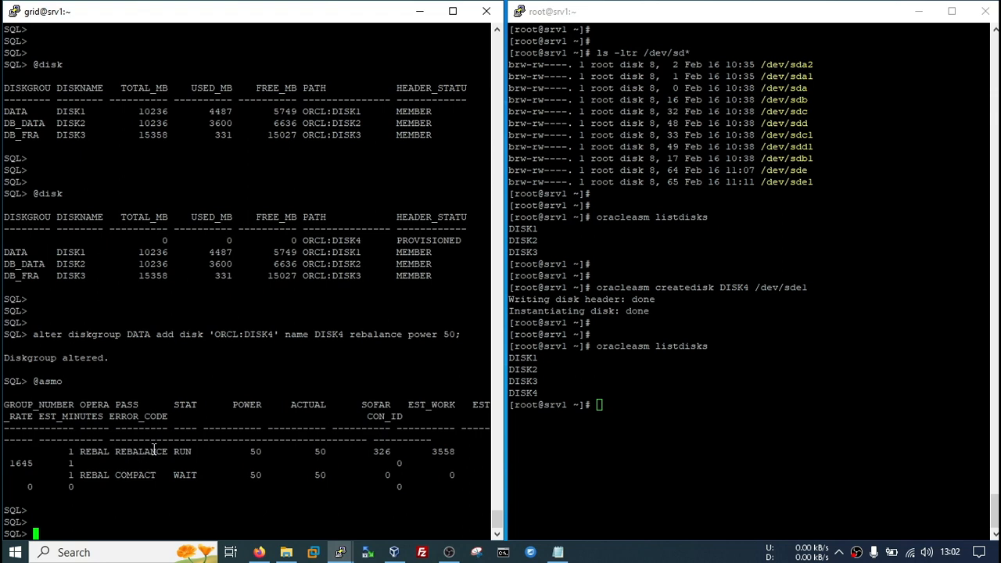
{"action": "double_click", "coordinate": [182, 452]}
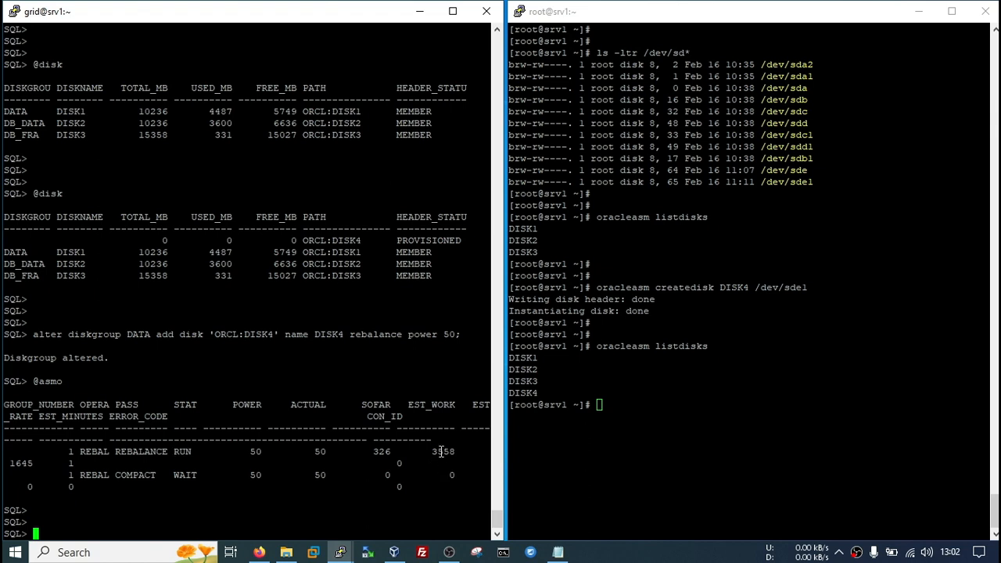
{"action": "double_click", "coordinate": [380, 451]}
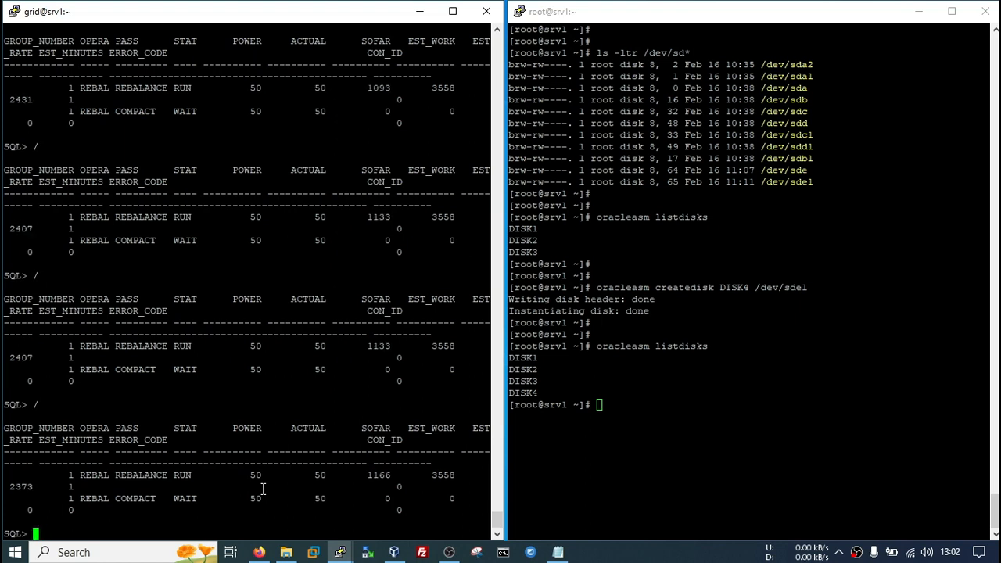
{"action": "mouse_move", "coordinate": [133, 477]}
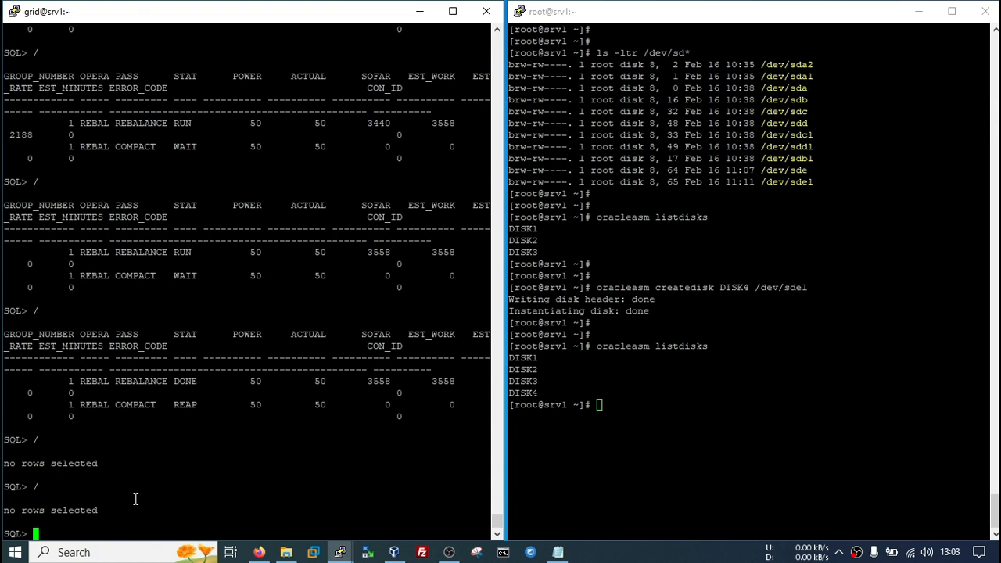
{"action": "type", "text": "@disk"}
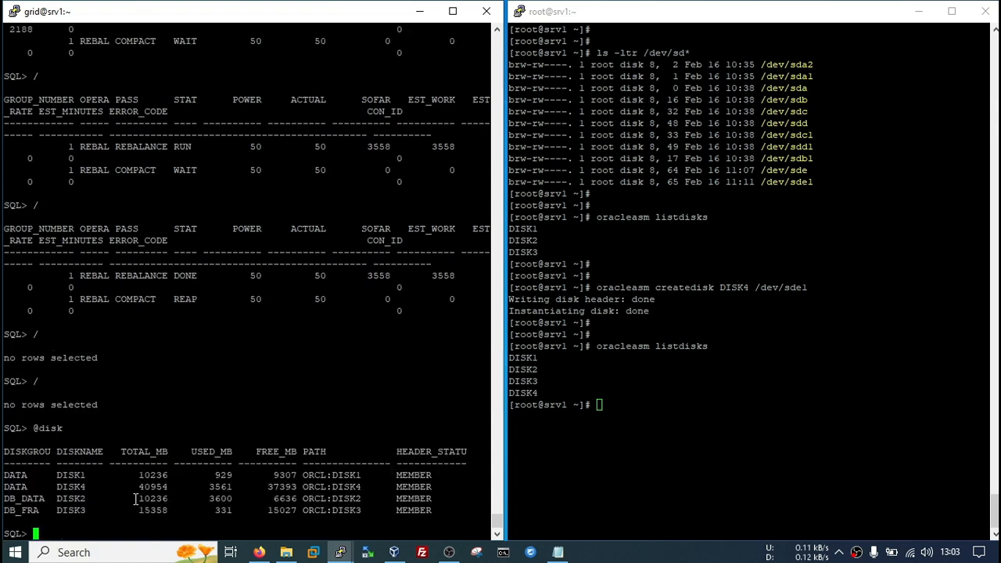